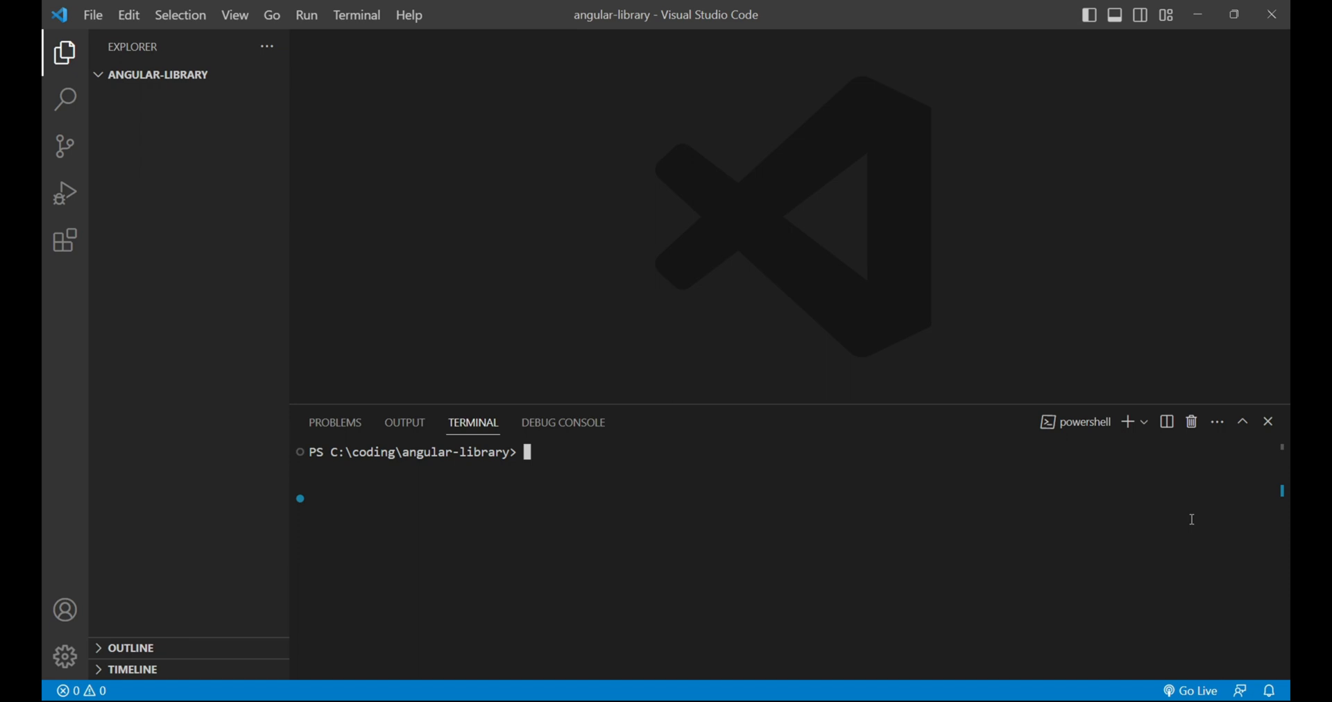
{"action": "mouse_move", "coordinate": [878, 507]}
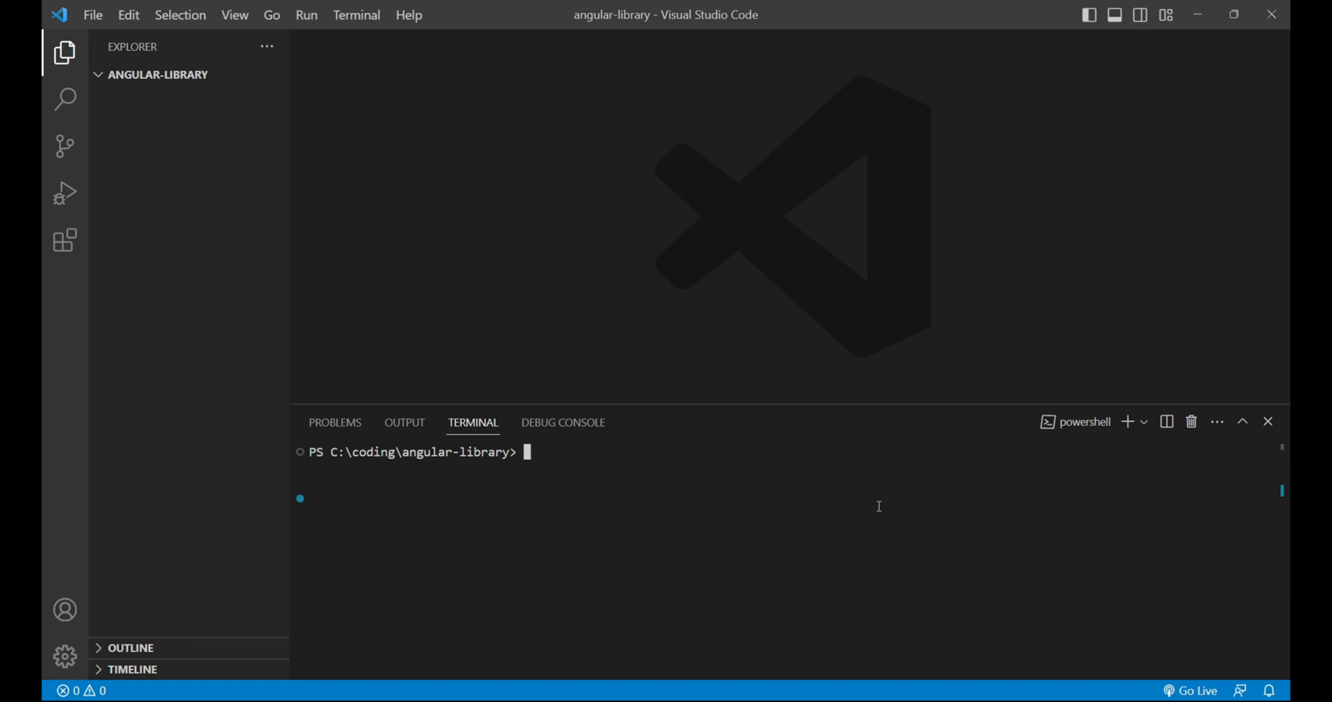
Step: Run 'ng new lib-app' in the terminal to launch the Angular CLI workspace wizard
{"action": "type", "text": "ng"}
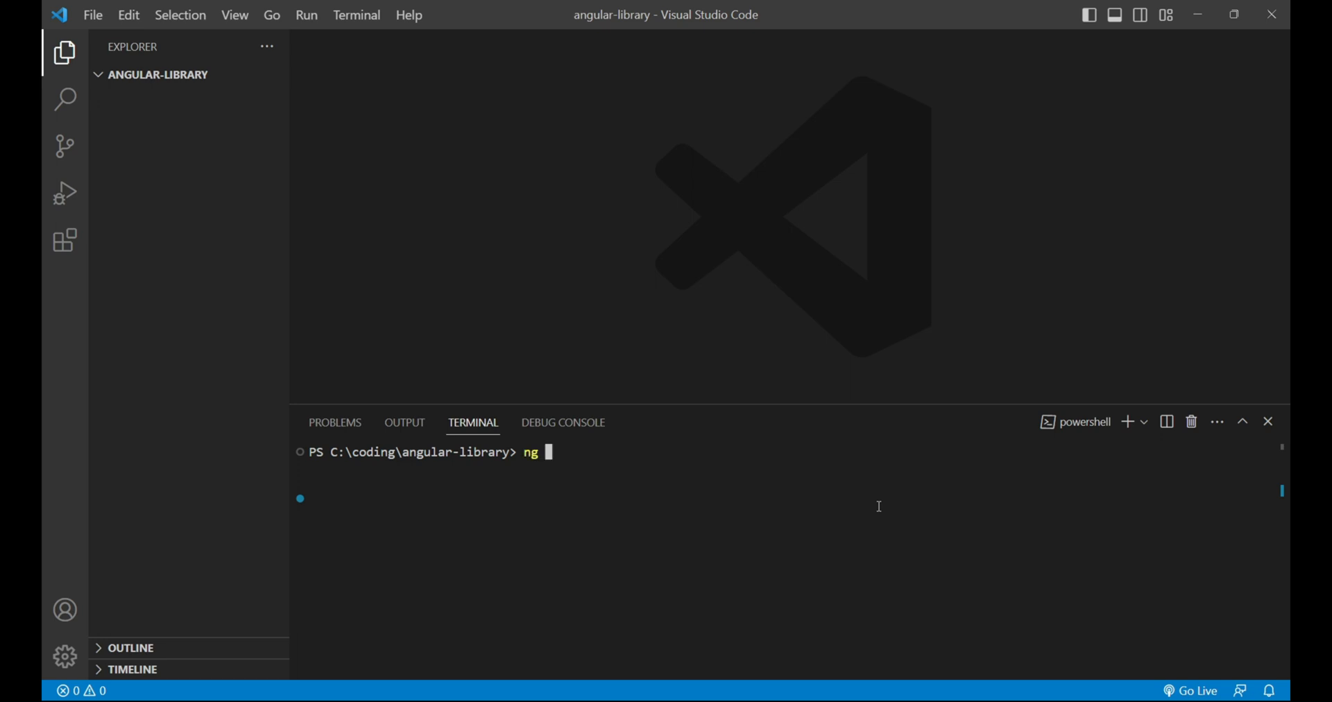
{"action": "type", "text": "new"}
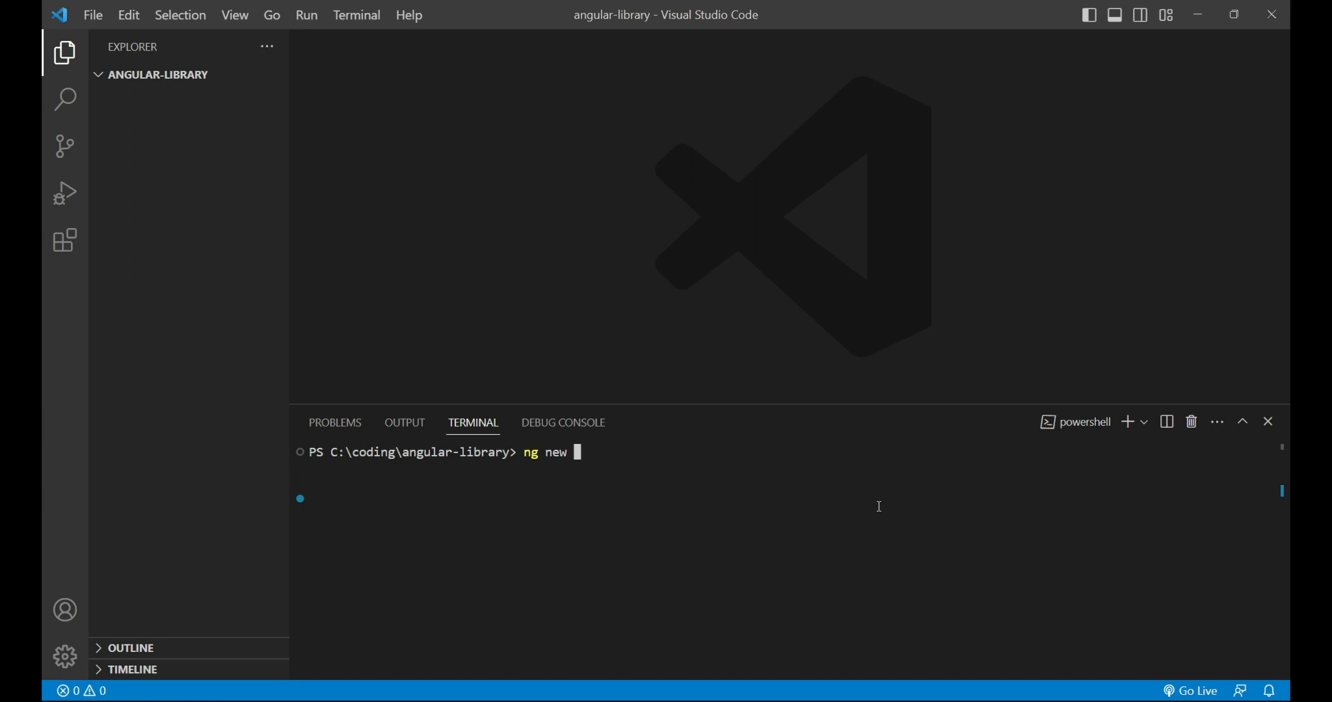
{"action": "type", "text": "li"}
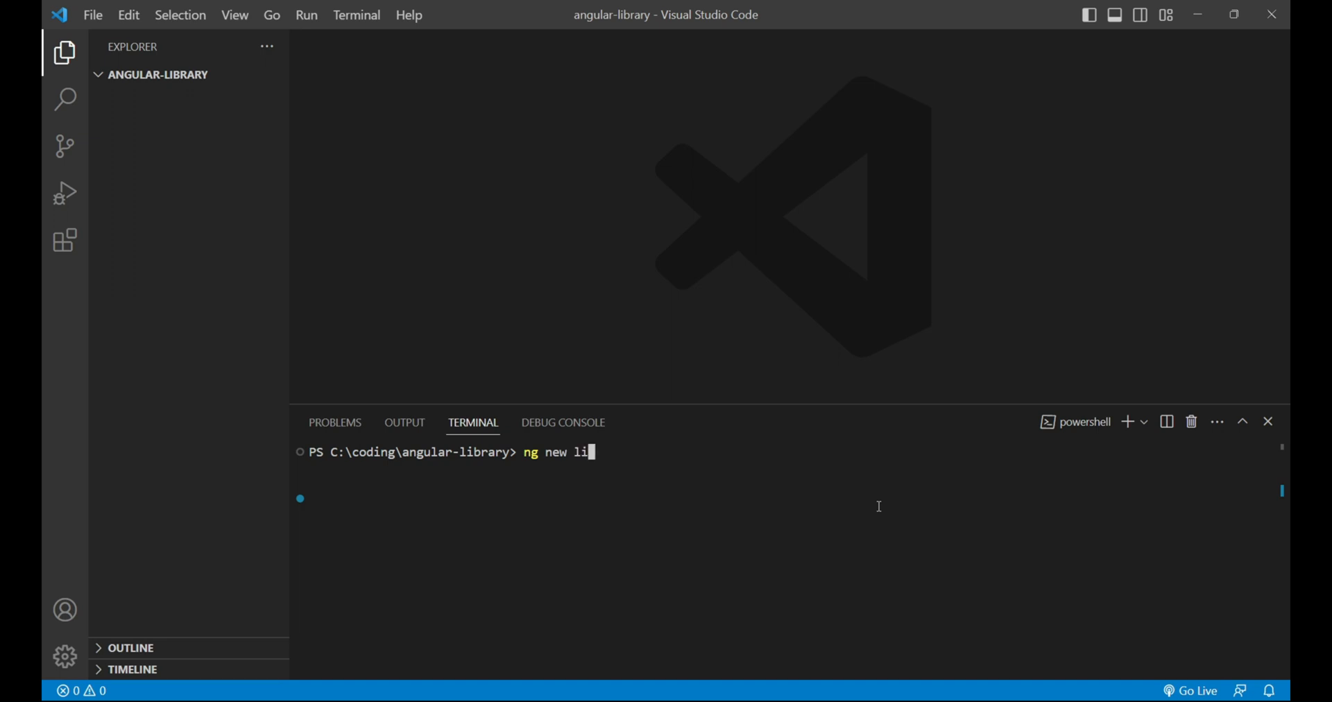
{"action": "type", "text": "b-"}
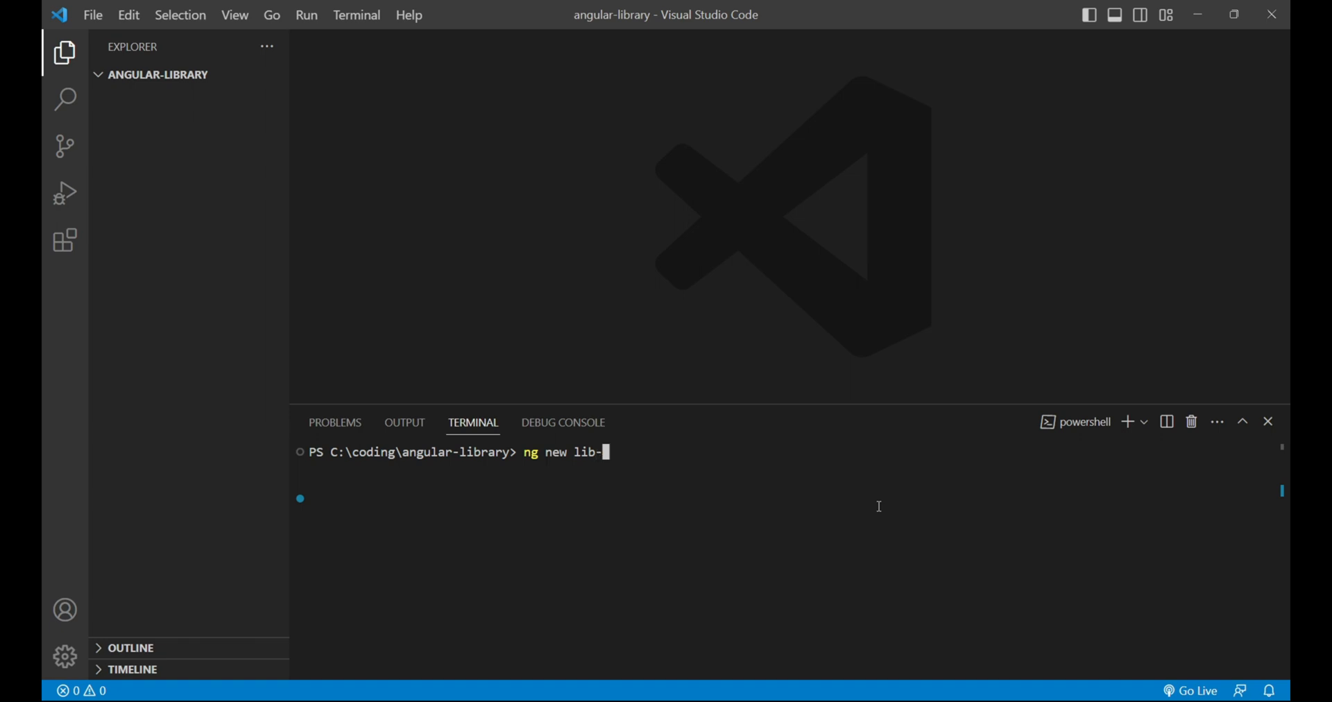
{"action": "type", "text": "app"}
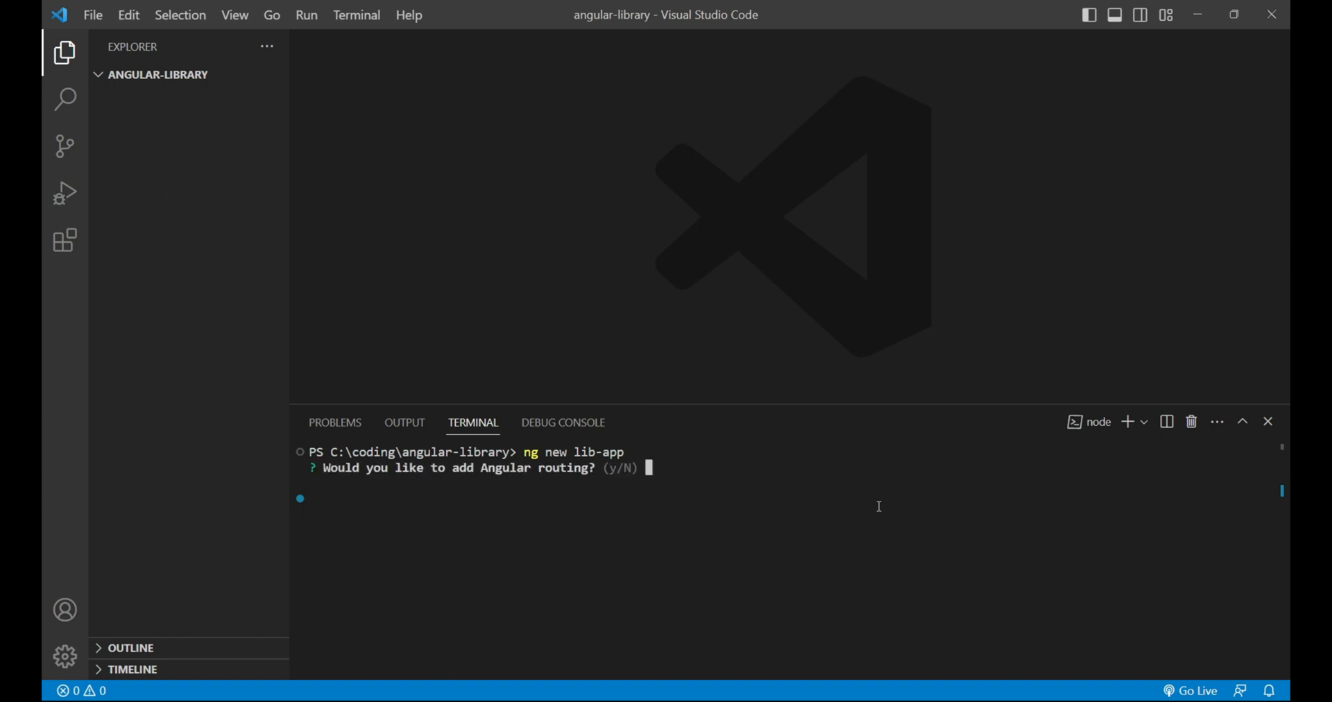
Step: Answer N to routing, choose SCSS styles, and expand the generated lib-app folder in the Explorer
{"action": "type", "text": "No"}
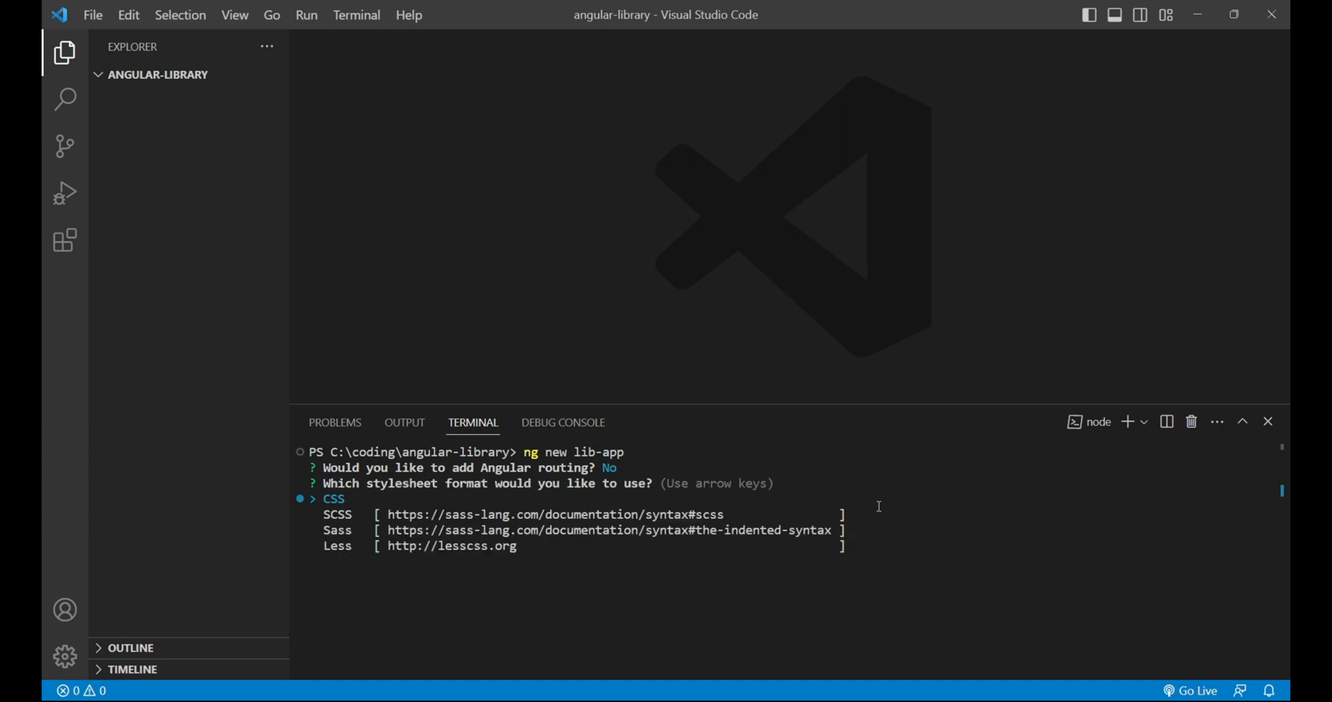
{"action": "key", "text": "Down"}
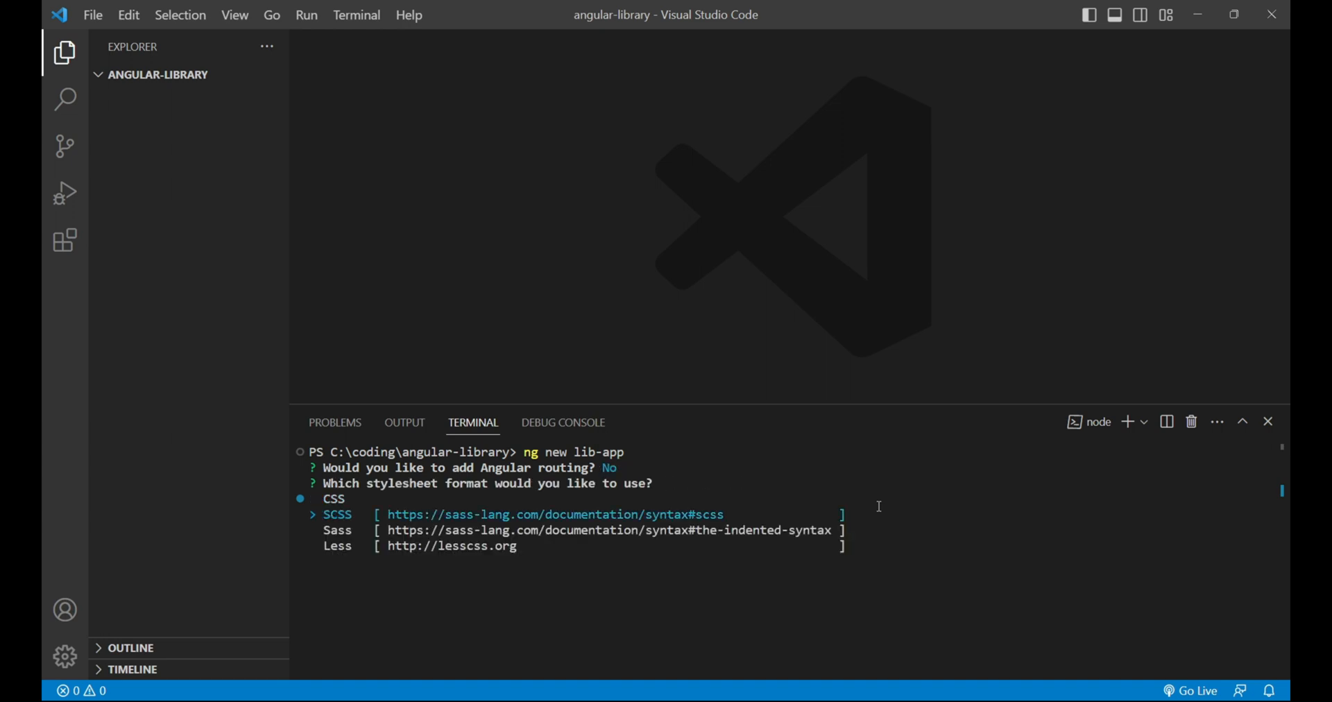
{"action": "key", "text": "Enter"}
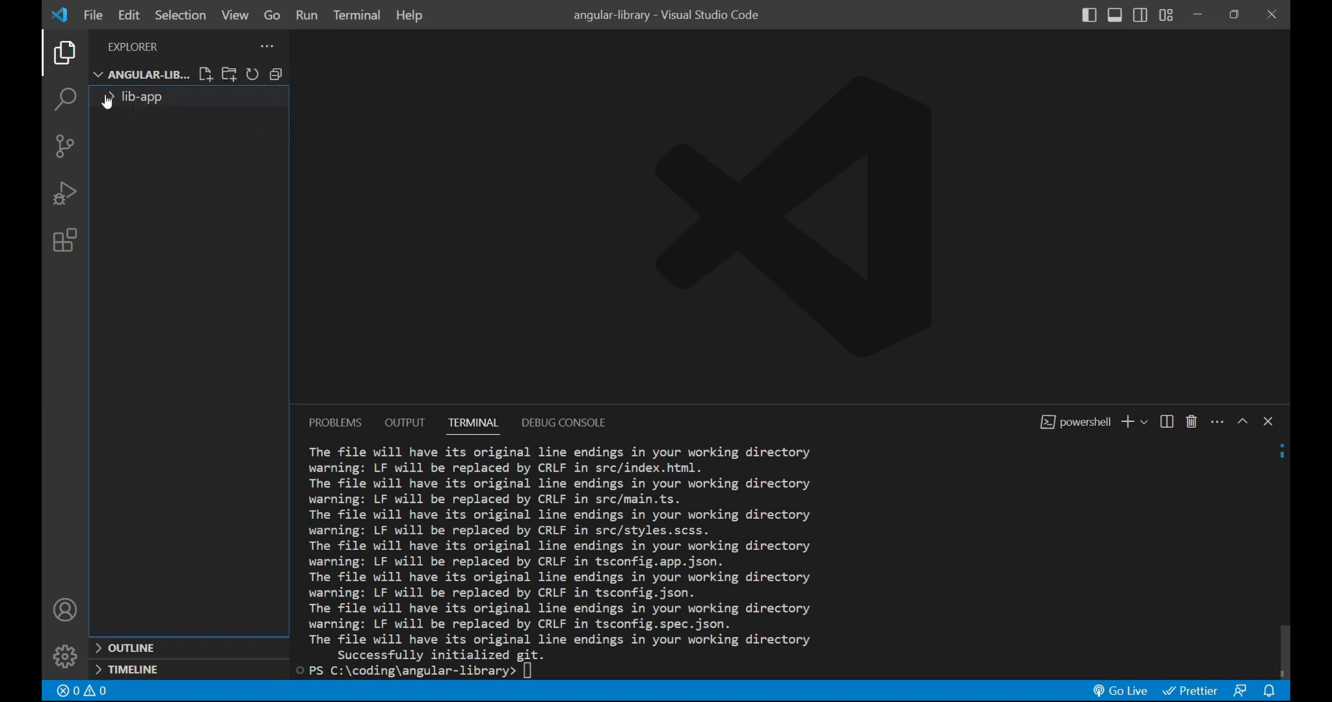
{"action": "left_click", "coordinate": [141, 96]}
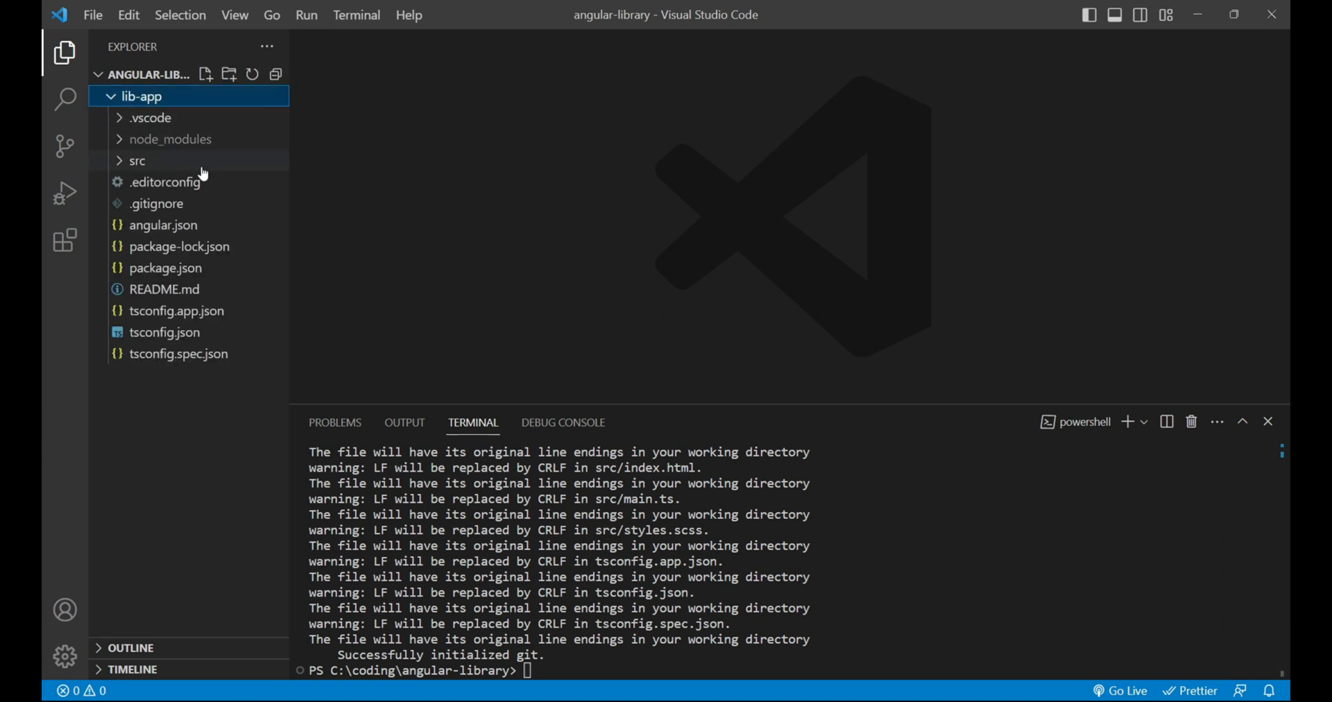
{"action": "mouse_move", "coordinate": [164, 333]}
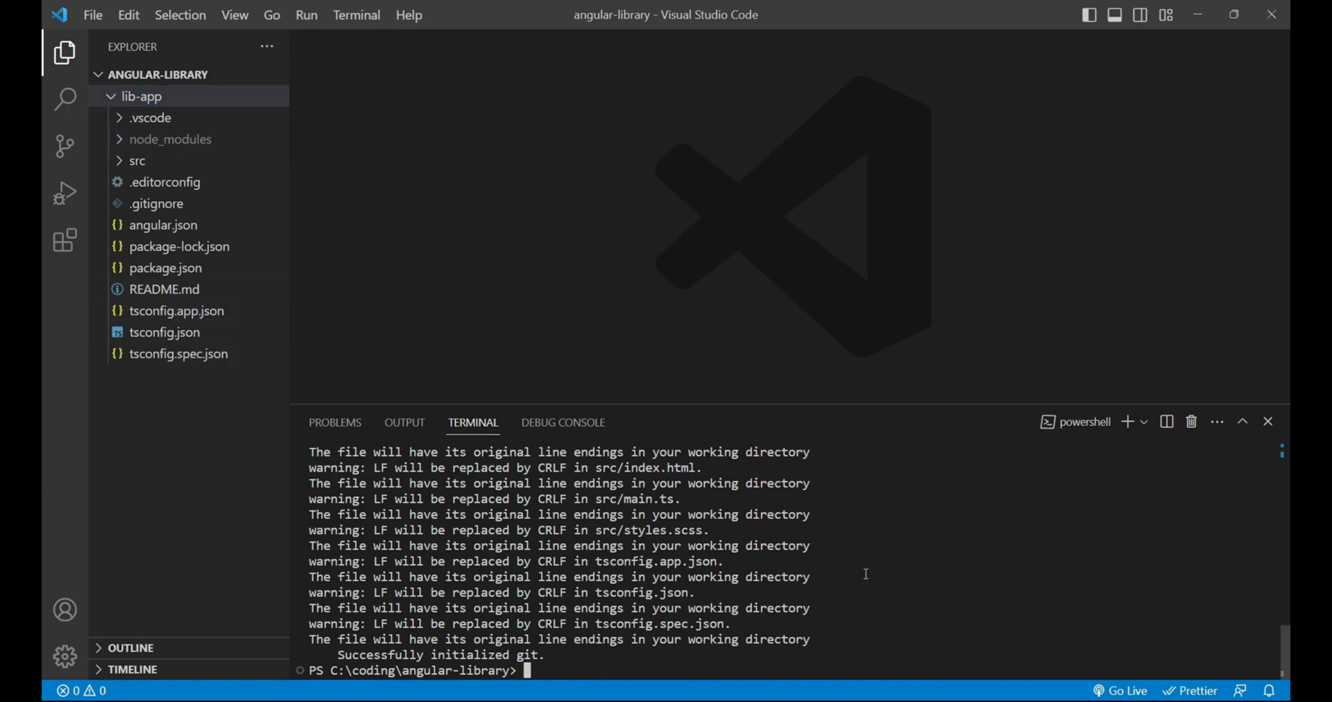
Step: Run 'ng g library data-transfer' inside lib-app to generate the library project
{"action": "type", "text": "ng"}
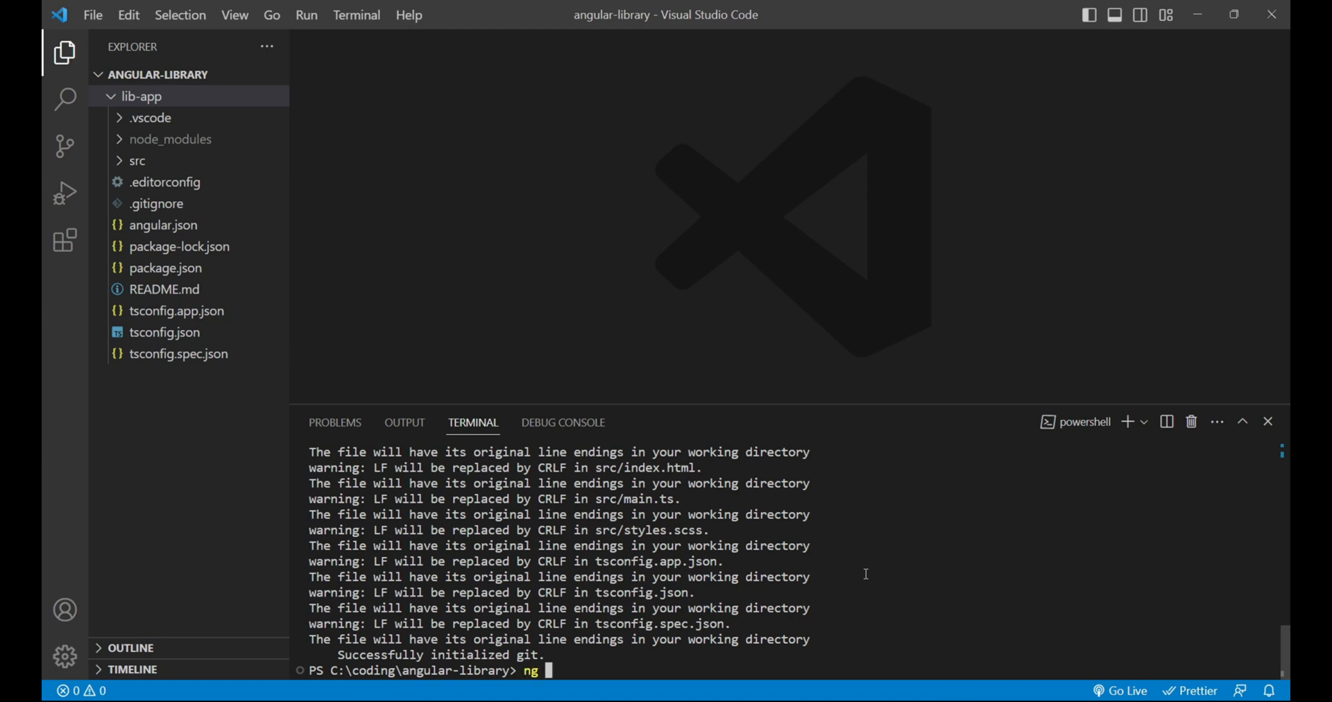
{"action": "type", "text": "g library d"}
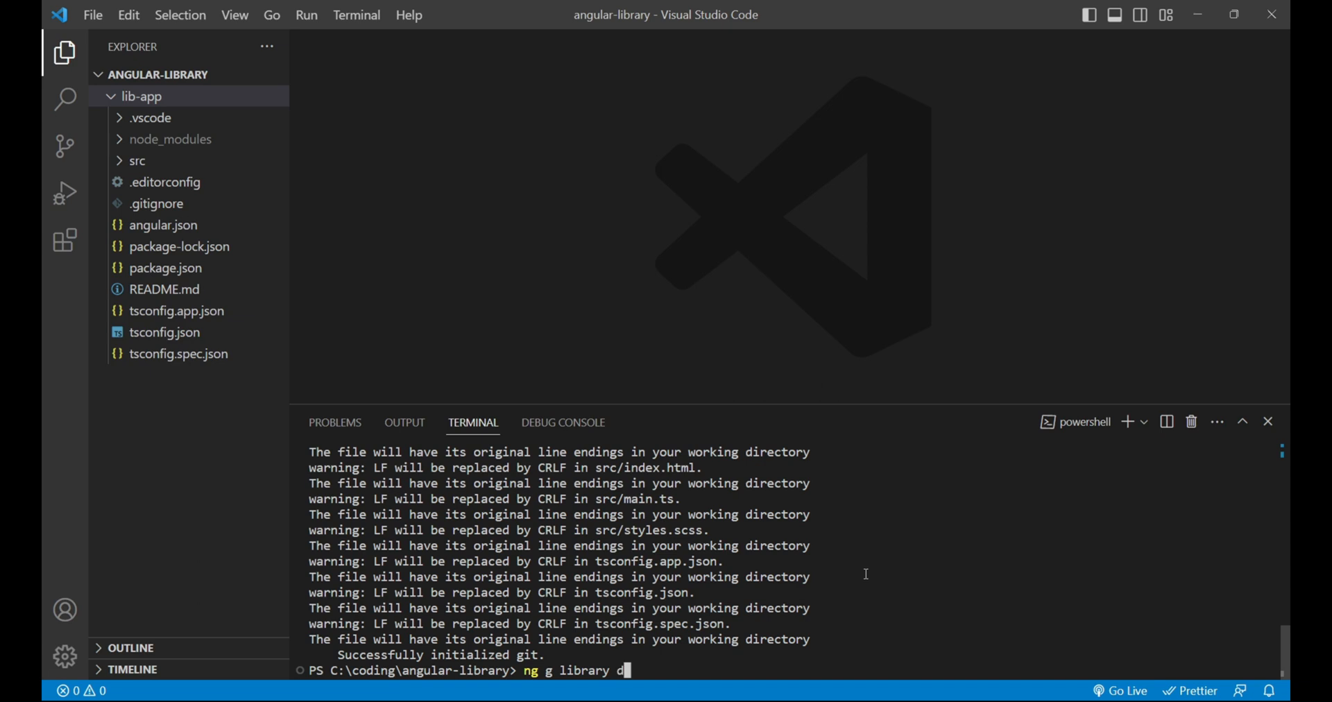
{"action": "type", "text": "ata-trans"}
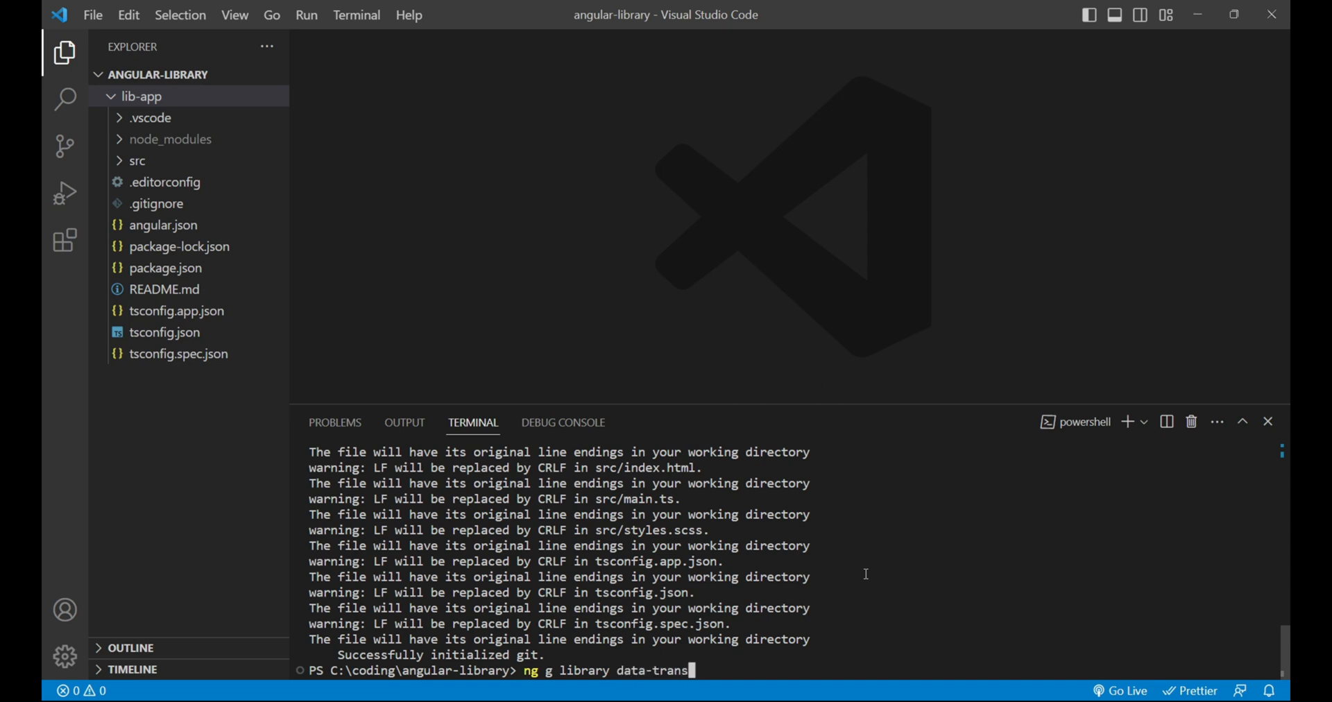
{"action": "type", "text": "fer"}
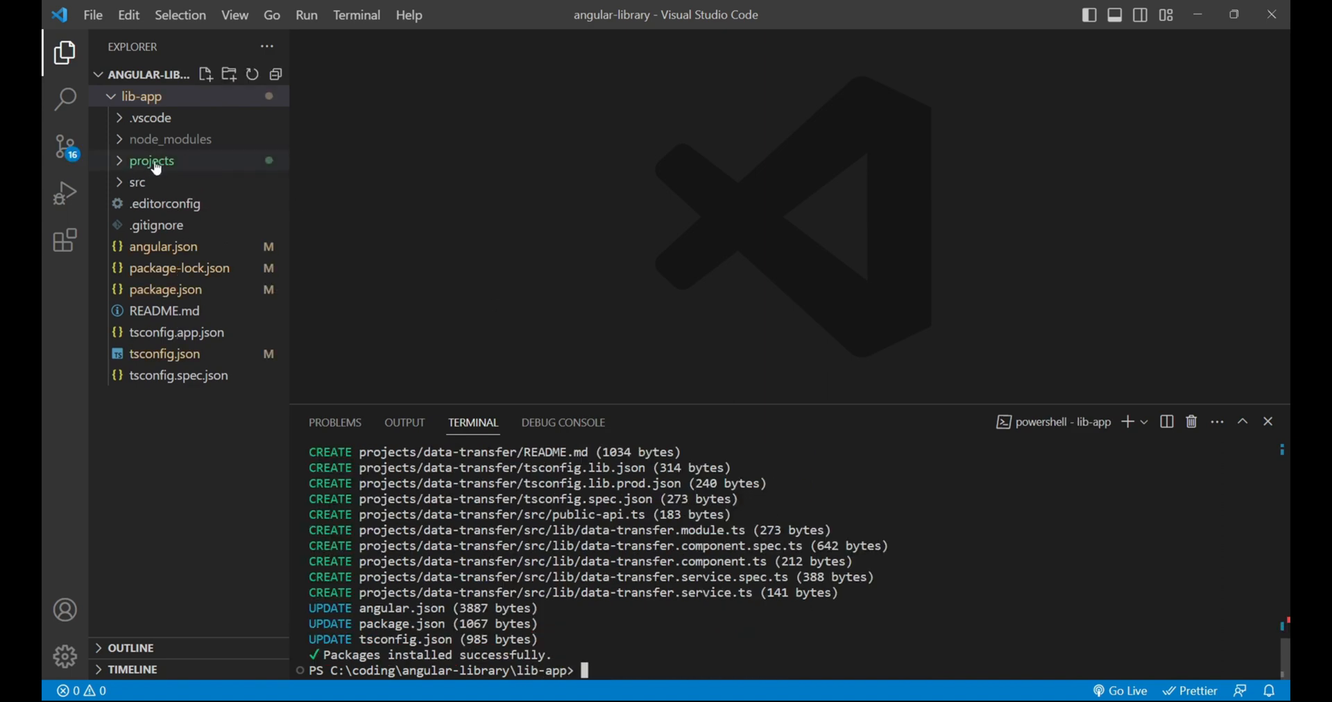
Step: Expand projects/data-transfer to show ng-package.json, package.json and tsconfig files
{"action": "left_click", "coordinate": [152, 160]}
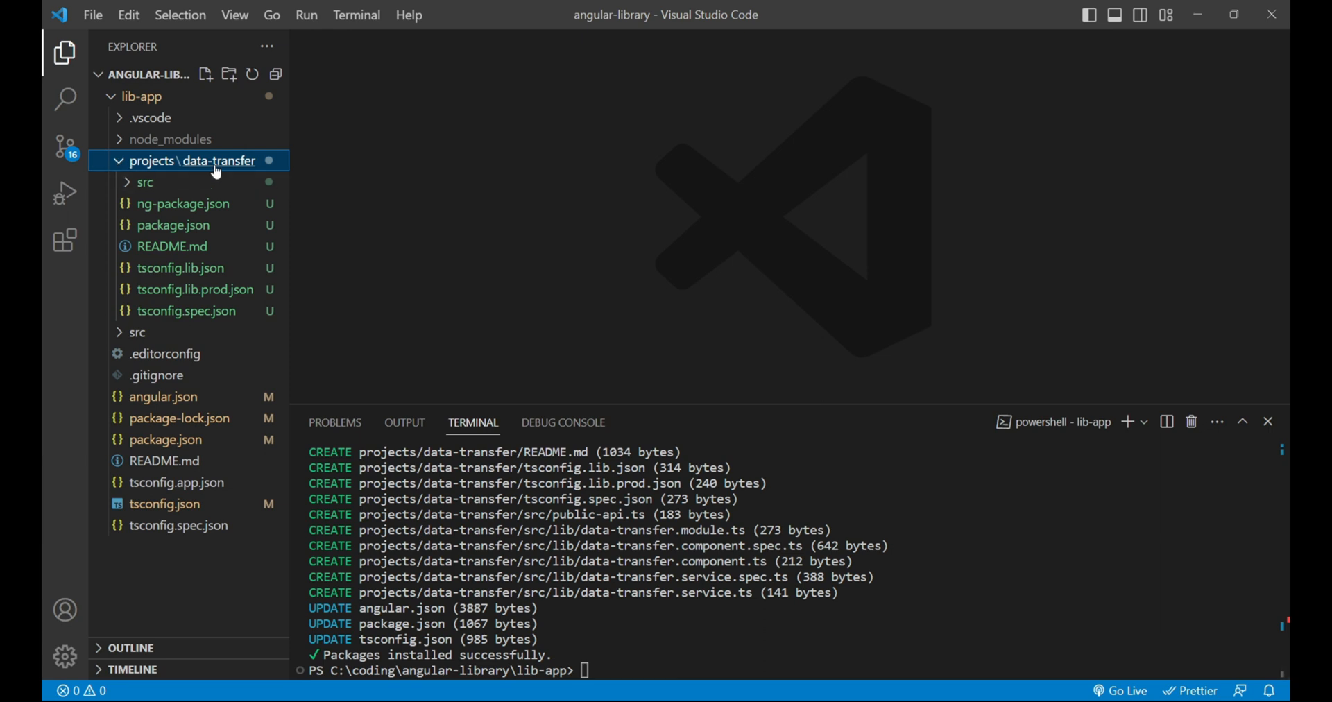
{"action": "mouse_move", "coordinate": [246, 172]}
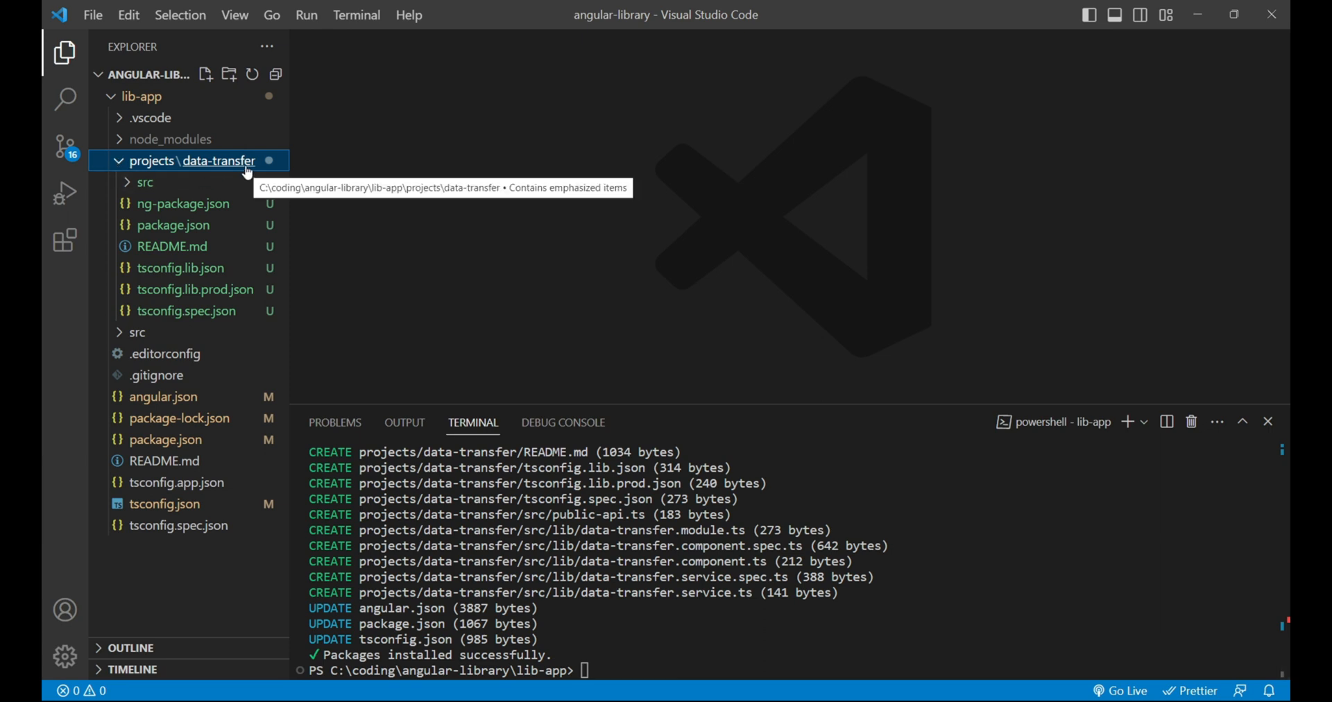
{"action": "mouse_move", "coordinate": [191, 166]}
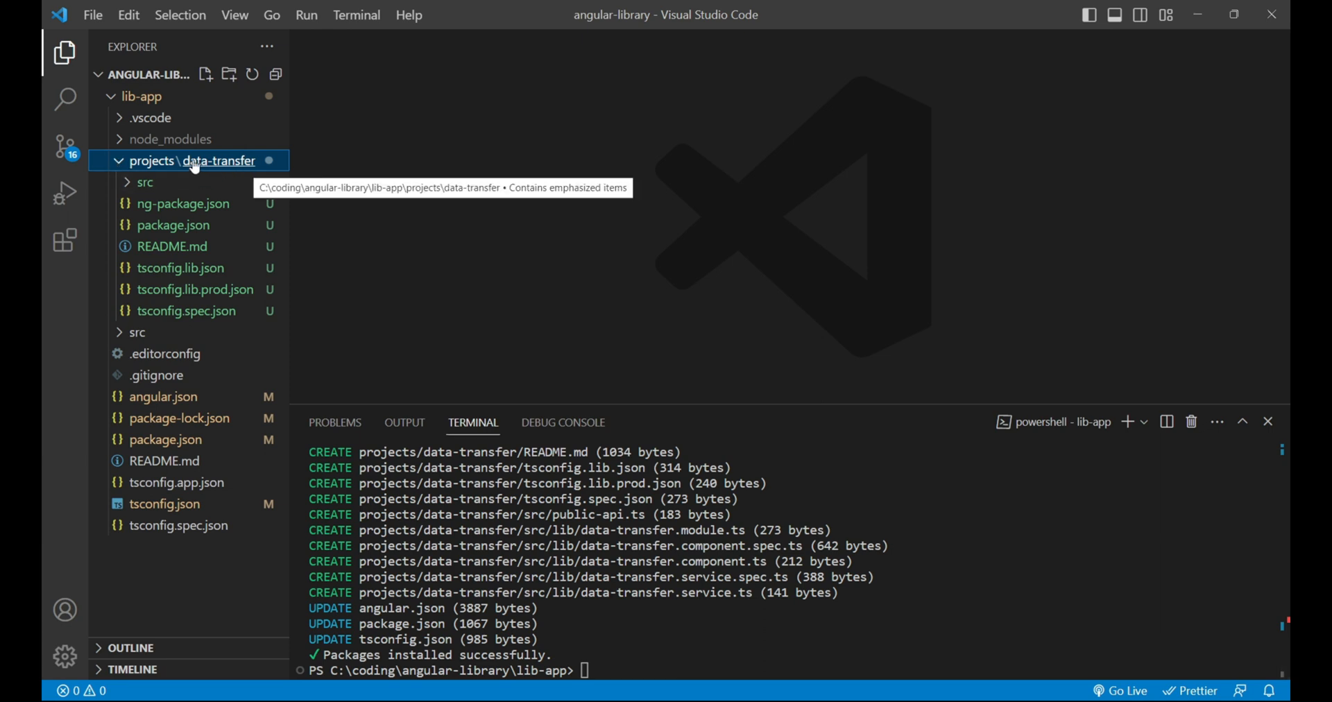
{"action": "mouse_move", "coordinate": [236, 168]}
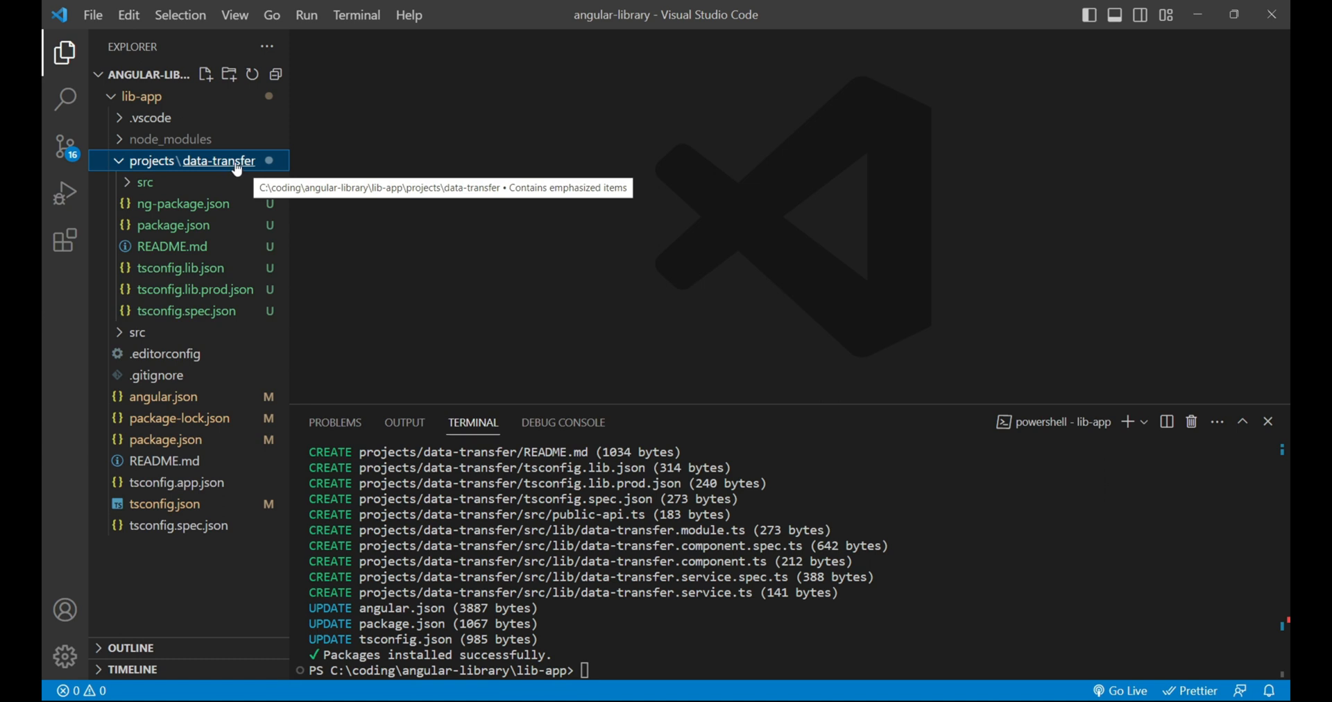
{"action": "mouse_move", "coordinate": [180, 304]}
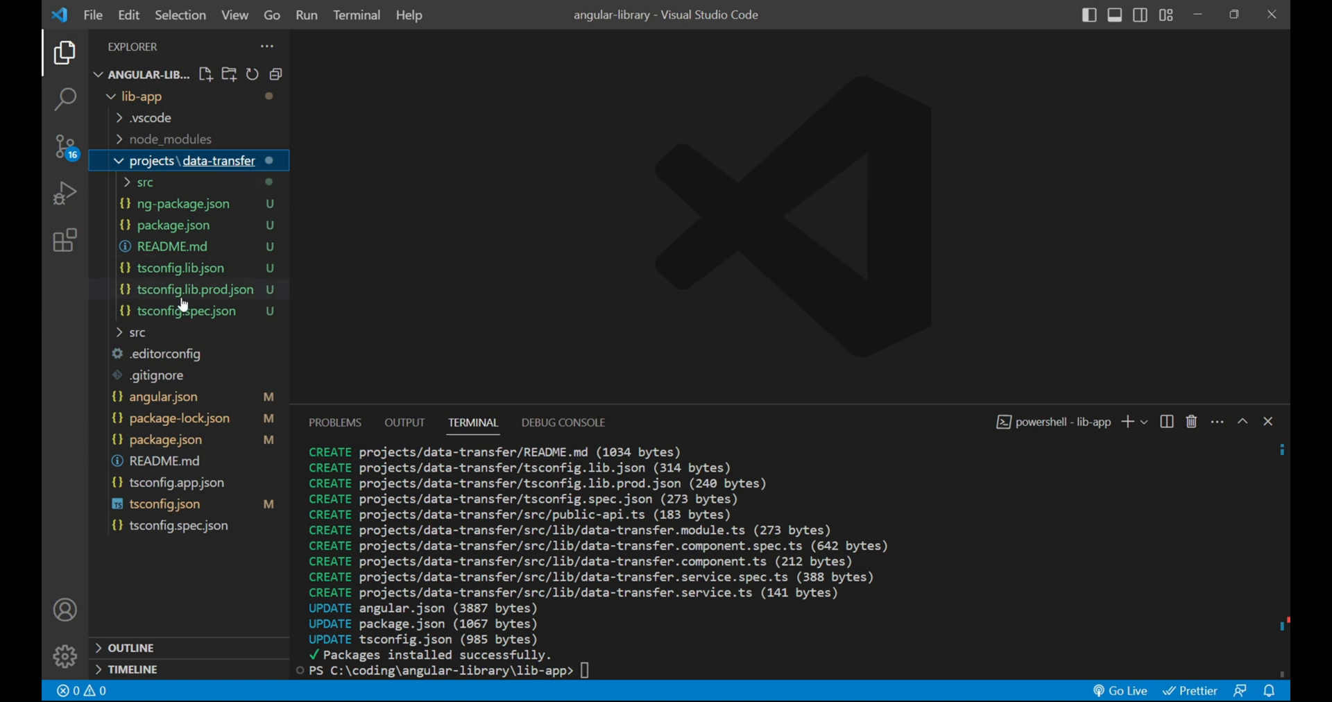
Step: View angular.json and highlight the lib-app entry with its projectType application
{"action": "left_click", "coordinate": [164, 395]}
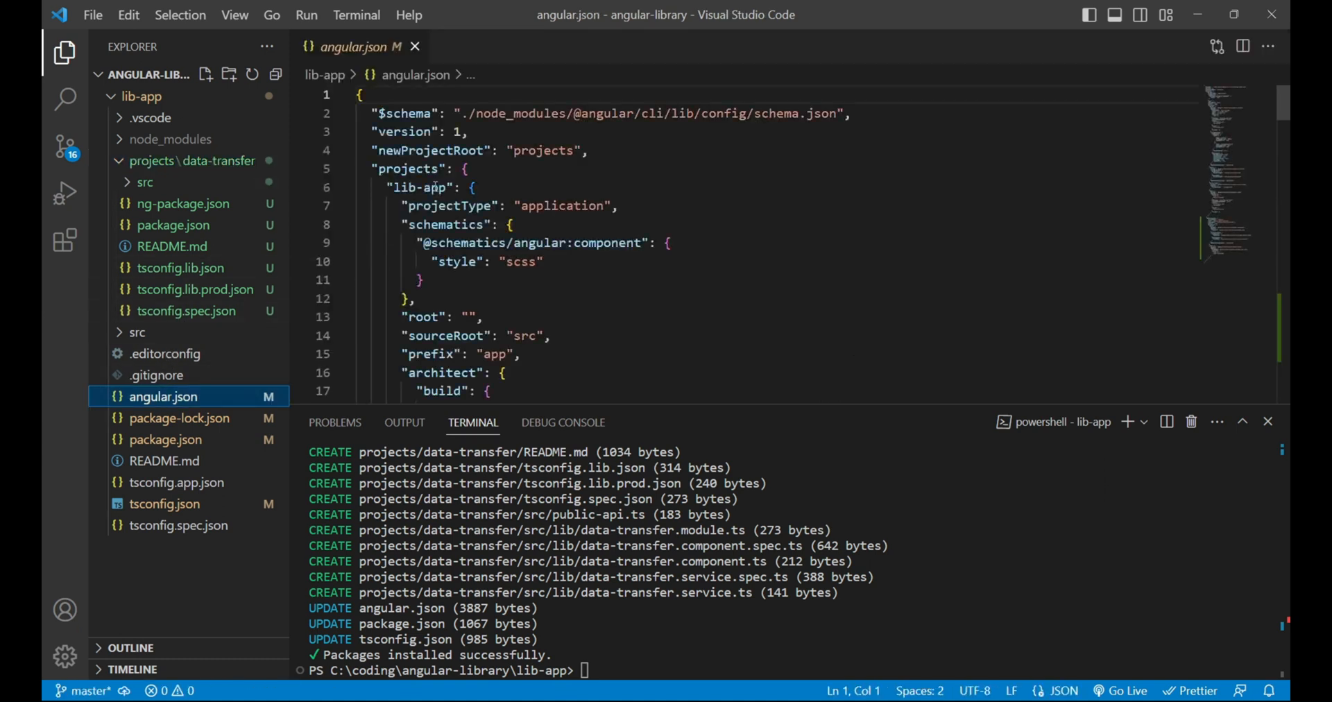
{"action": "double_click", "coordinate": [410, 168]}
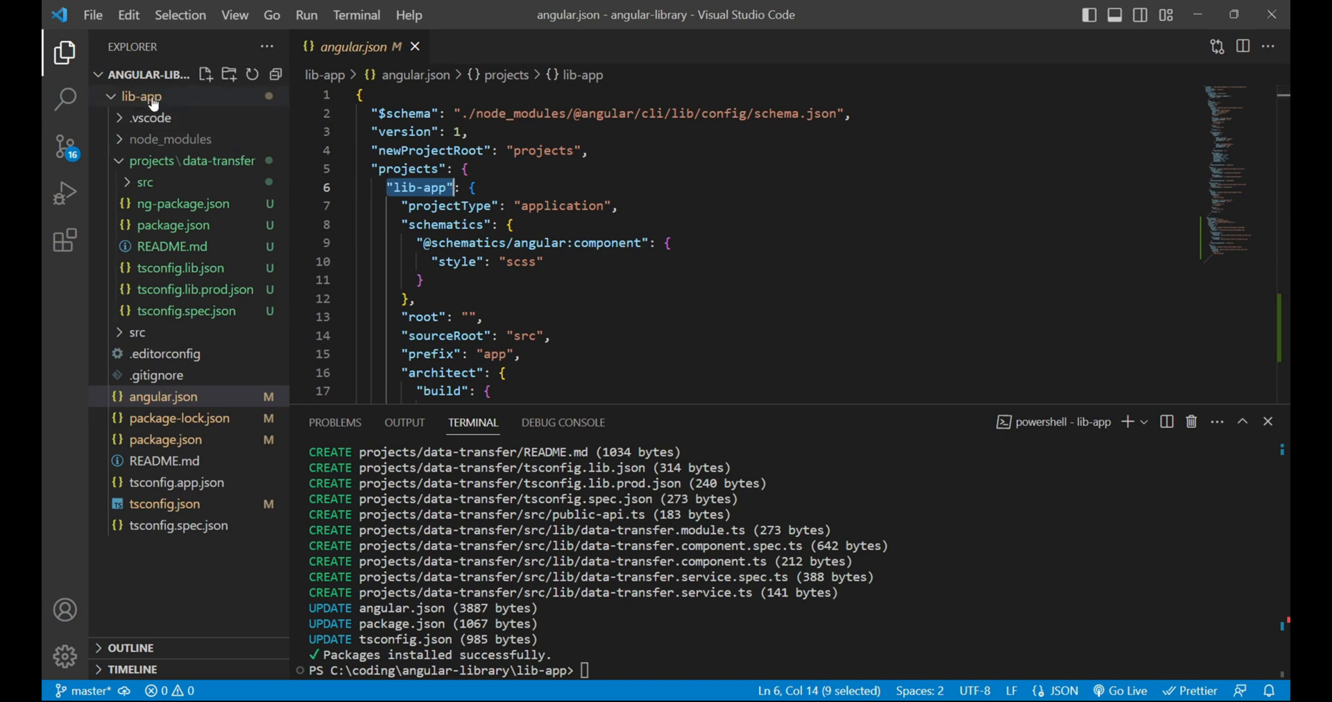
{"action": "left_click", "coordinate": [442, 205]}
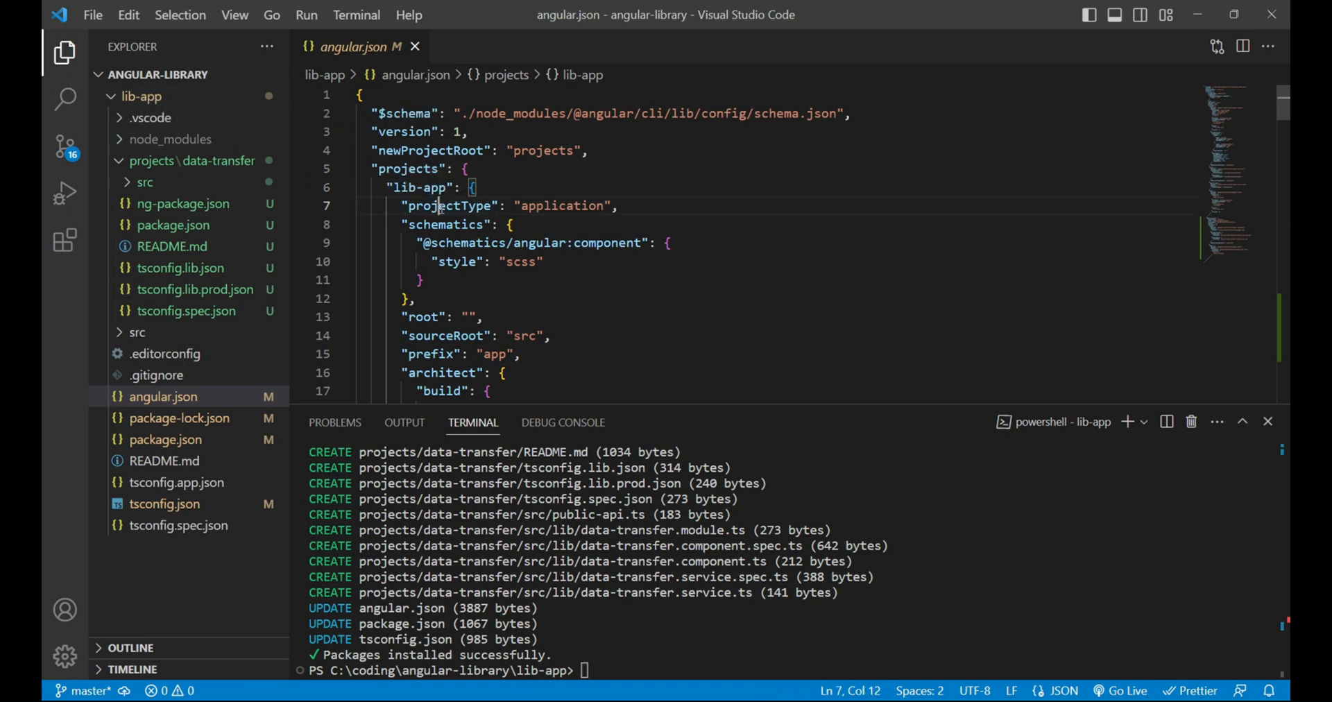
{"action": "double_click", "coordinate": [560, 205]}
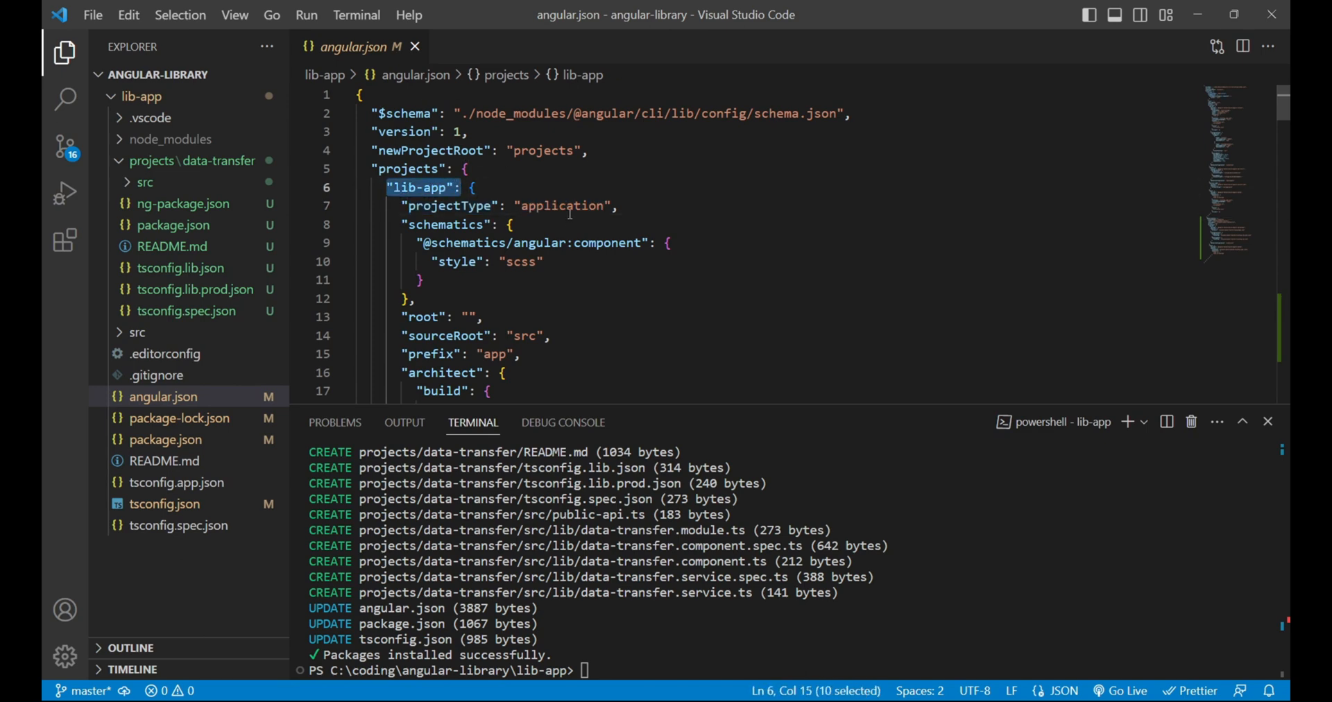
Step: Scroll to the data-transfer entry and highlight its projectType value 'library'
{"action": "scroll", "scroll_direction": "down", "scroll_amount": 3}
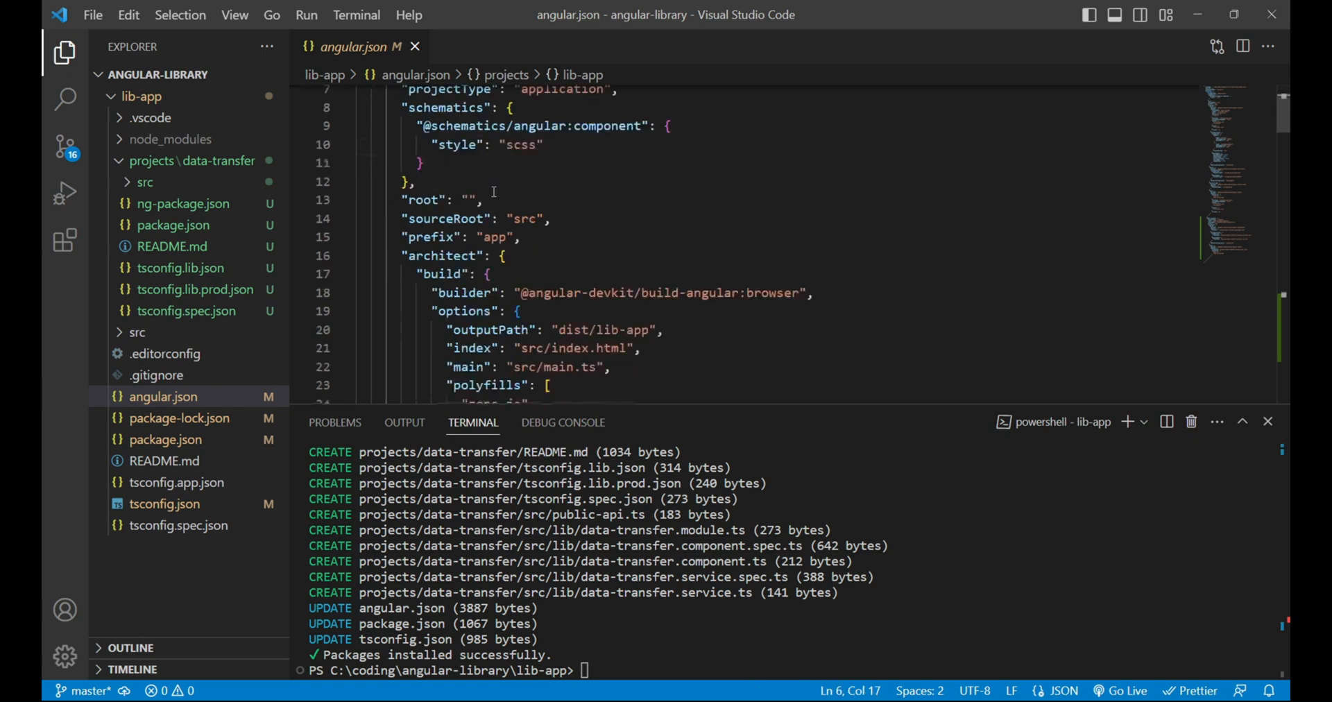
{"action": "scroll", "scroll_direction": "down", "scroll_amount": 3}
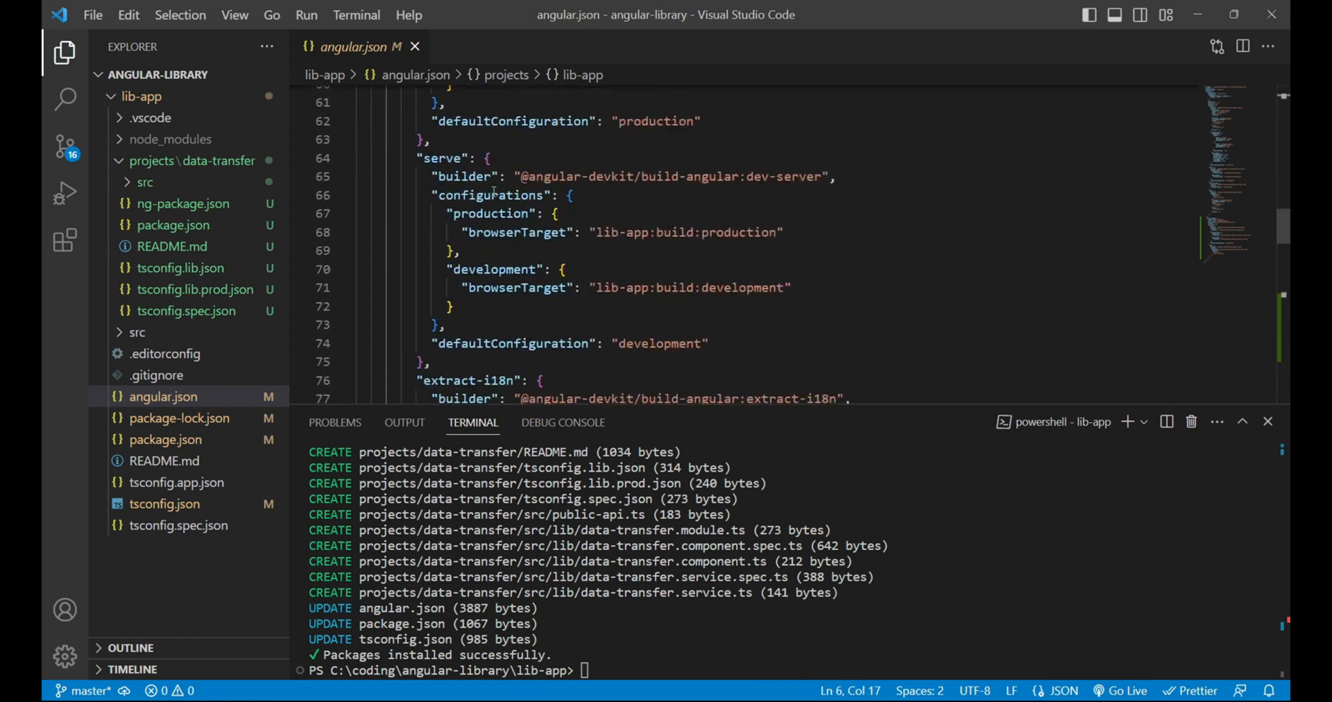
{"action": "scroll", "scroll_direction": "down", "scroll_amount": 3}
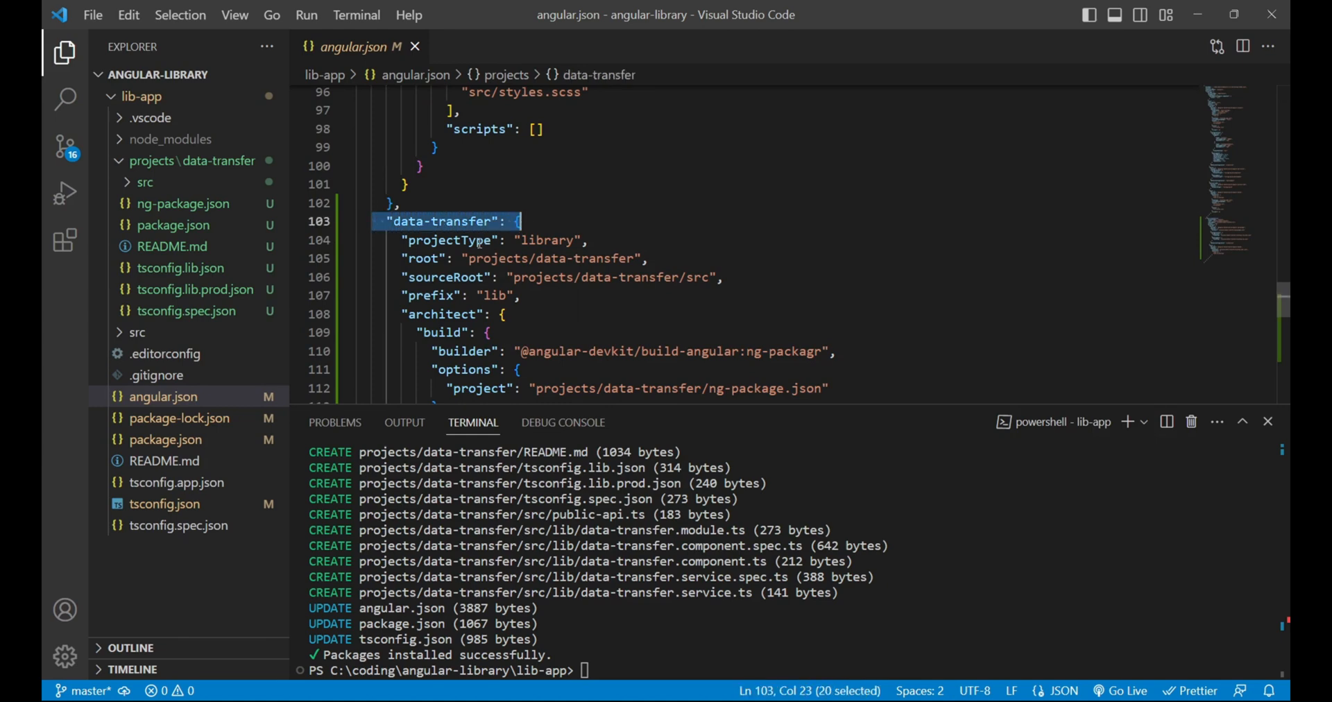
{"action": "double_click", "coordinate": [546, 240]}
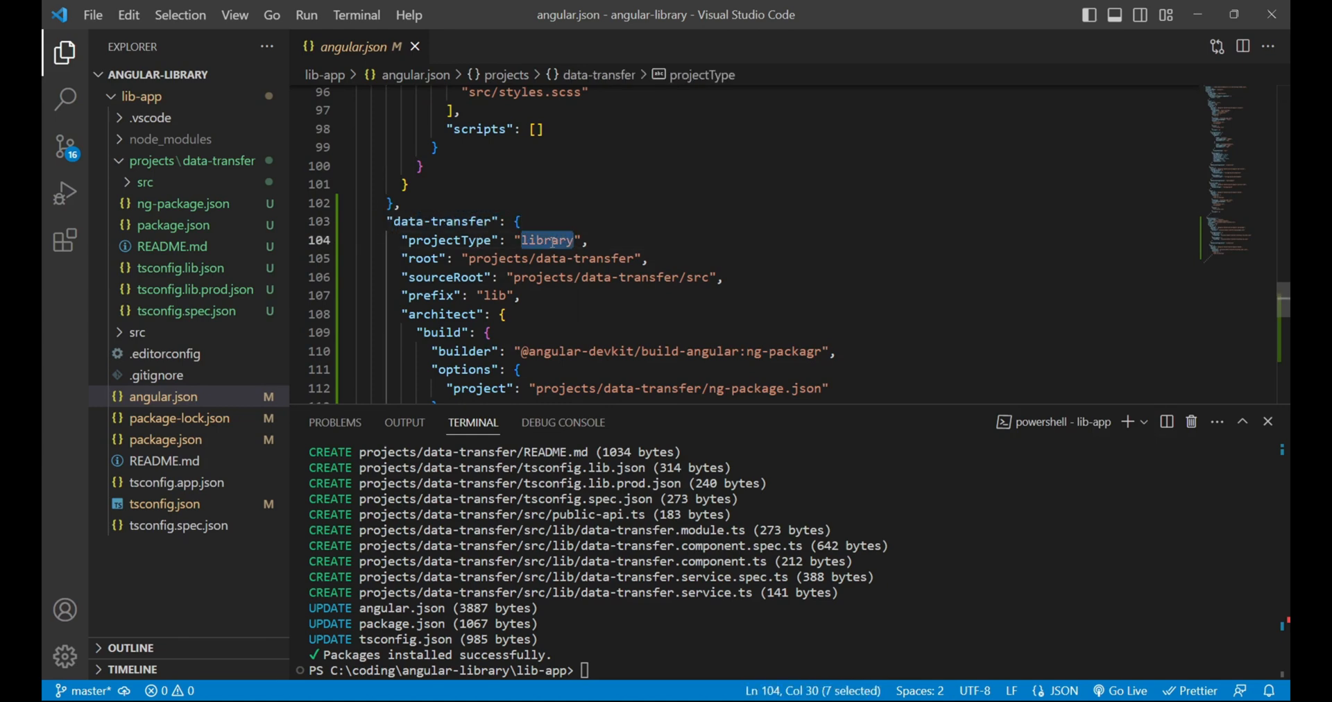